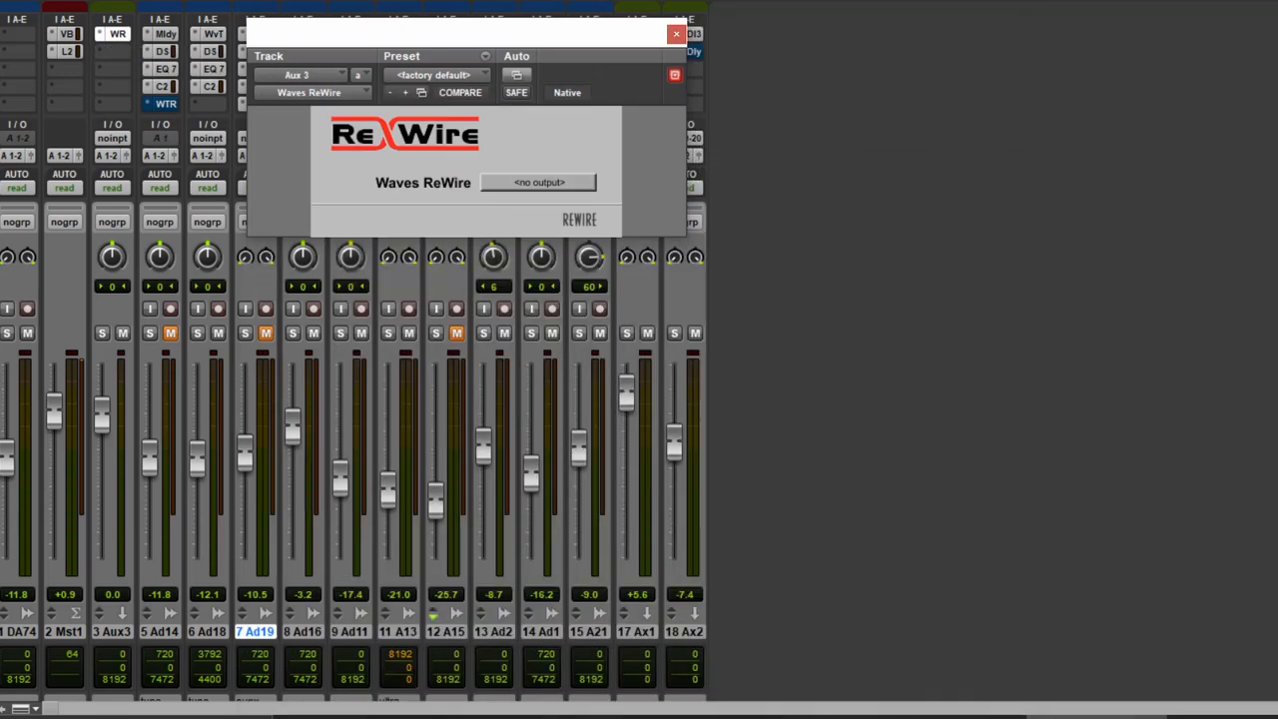
Step: Close the Waves ReWire plugin window, leaving only the mixer visible
{"action": "left_click", "coordinate": [676, 33]}
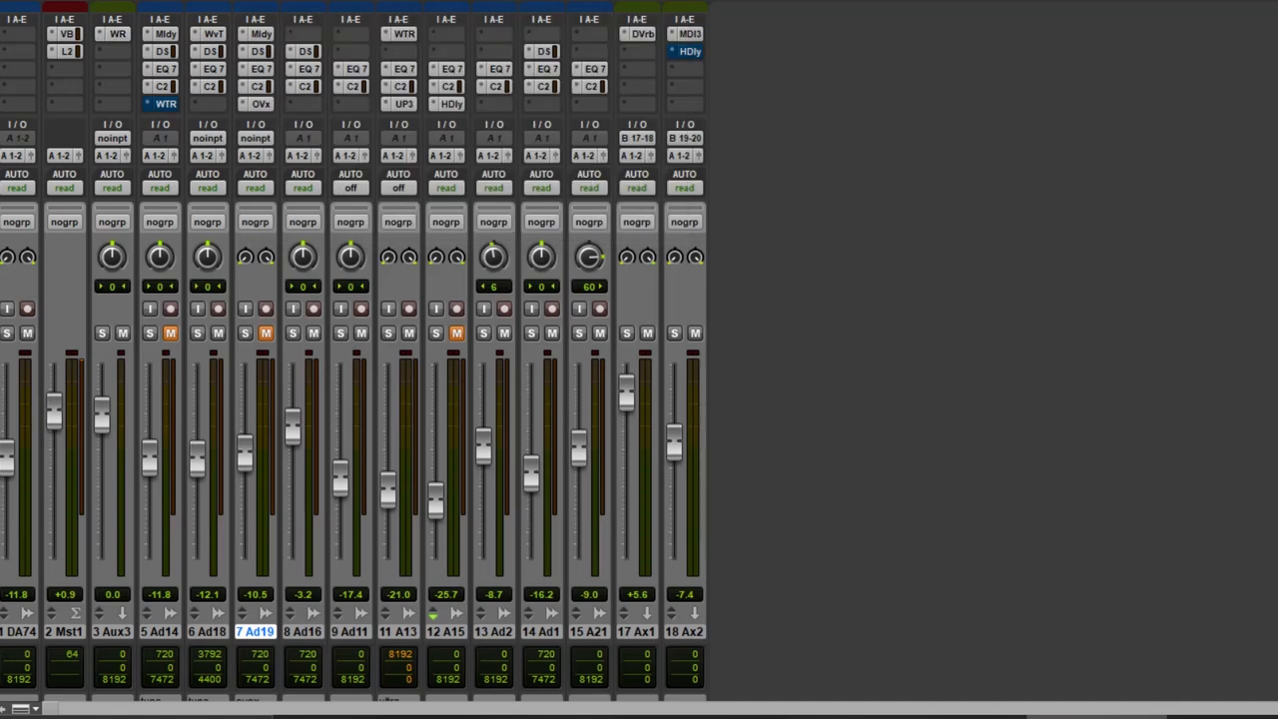
Step: Open Waves Tune on the Audio 1.dup8 vocal track to view its detected notes
{"action": "left_click", "coordinate": [212, 34]}
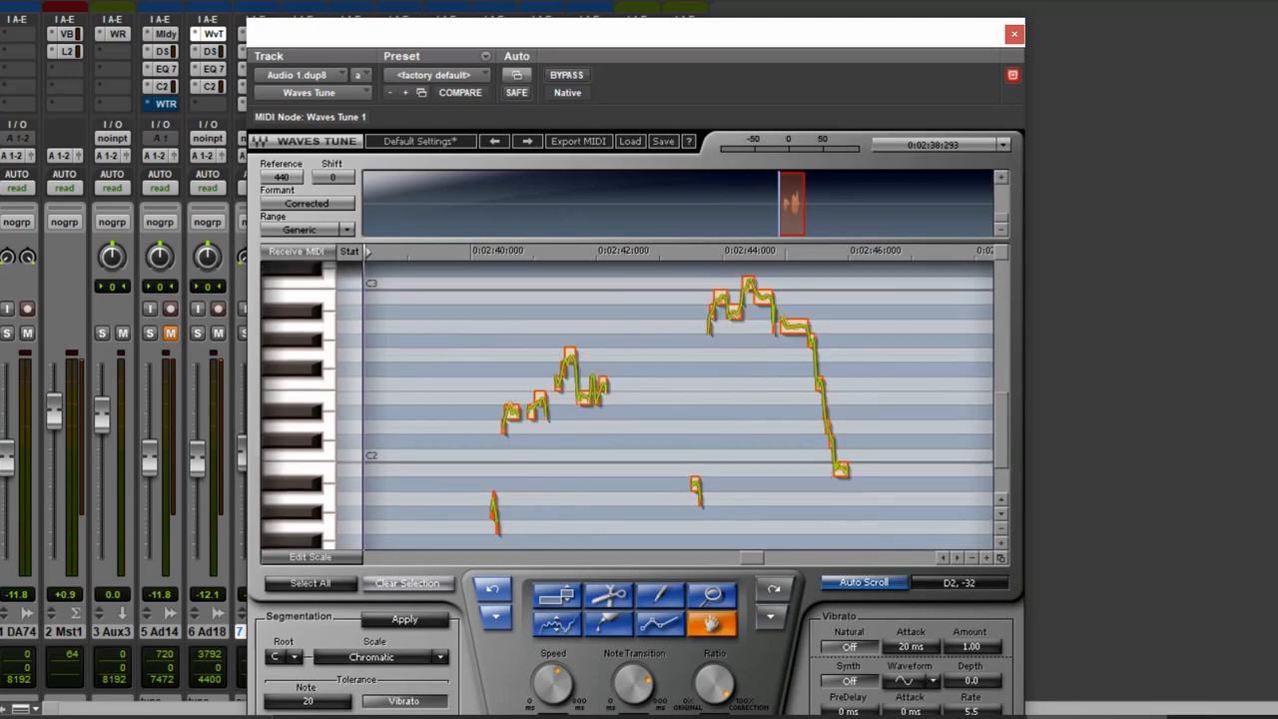
{"action": "left_click", "coordinate": [711, 621]}
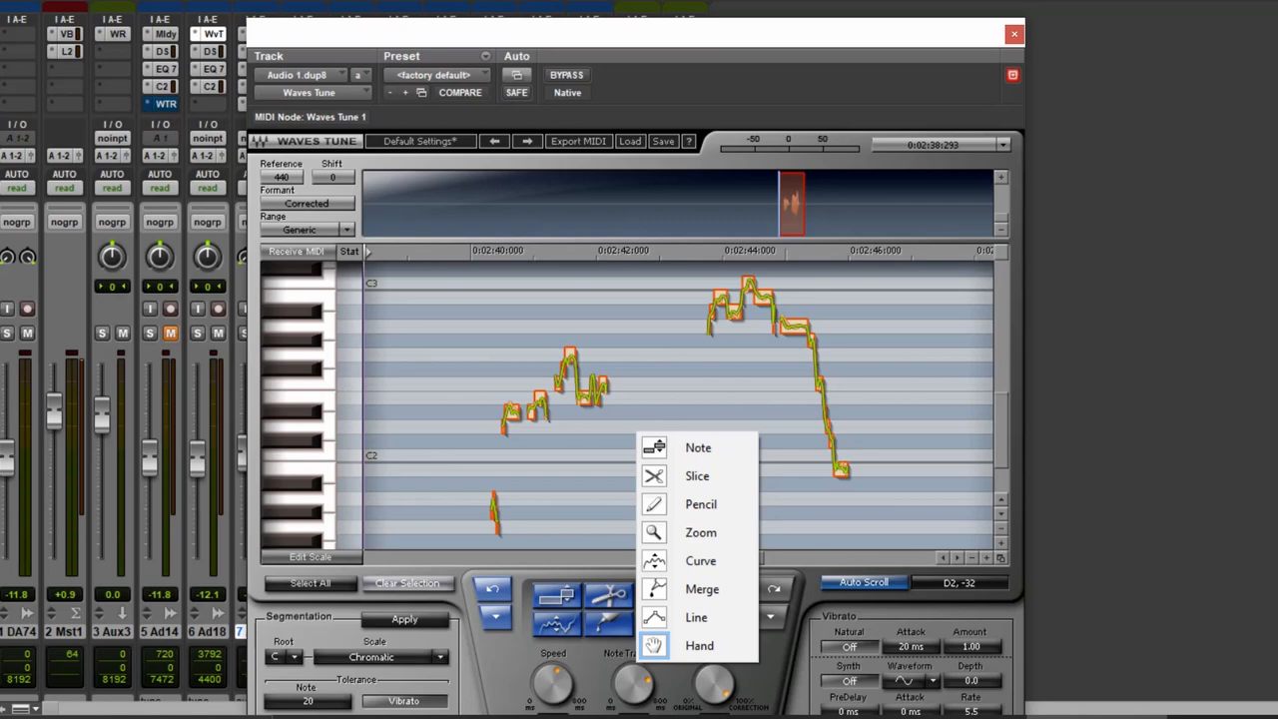
{"action": "mouse_move", "coordinate": [696, 617]}
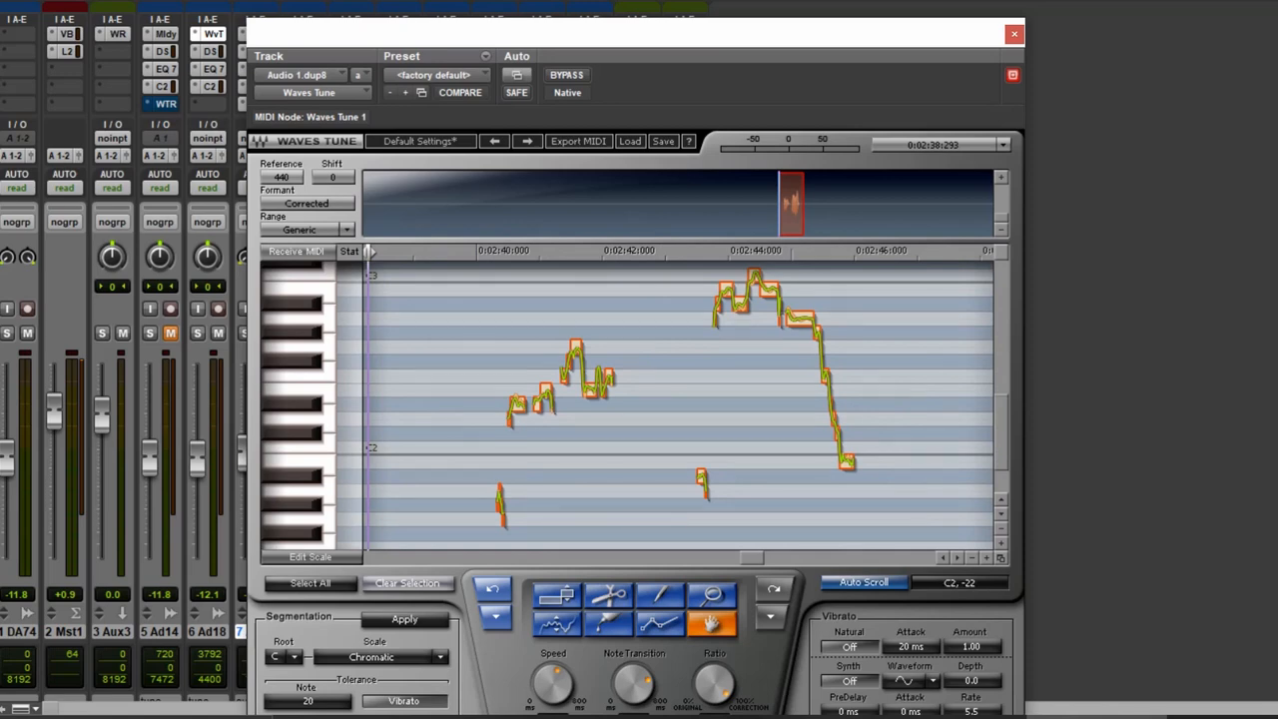
Step: Set the Waves Tune correction scale root to D
{"action": "left_click", "coordinate": [283, 656]}
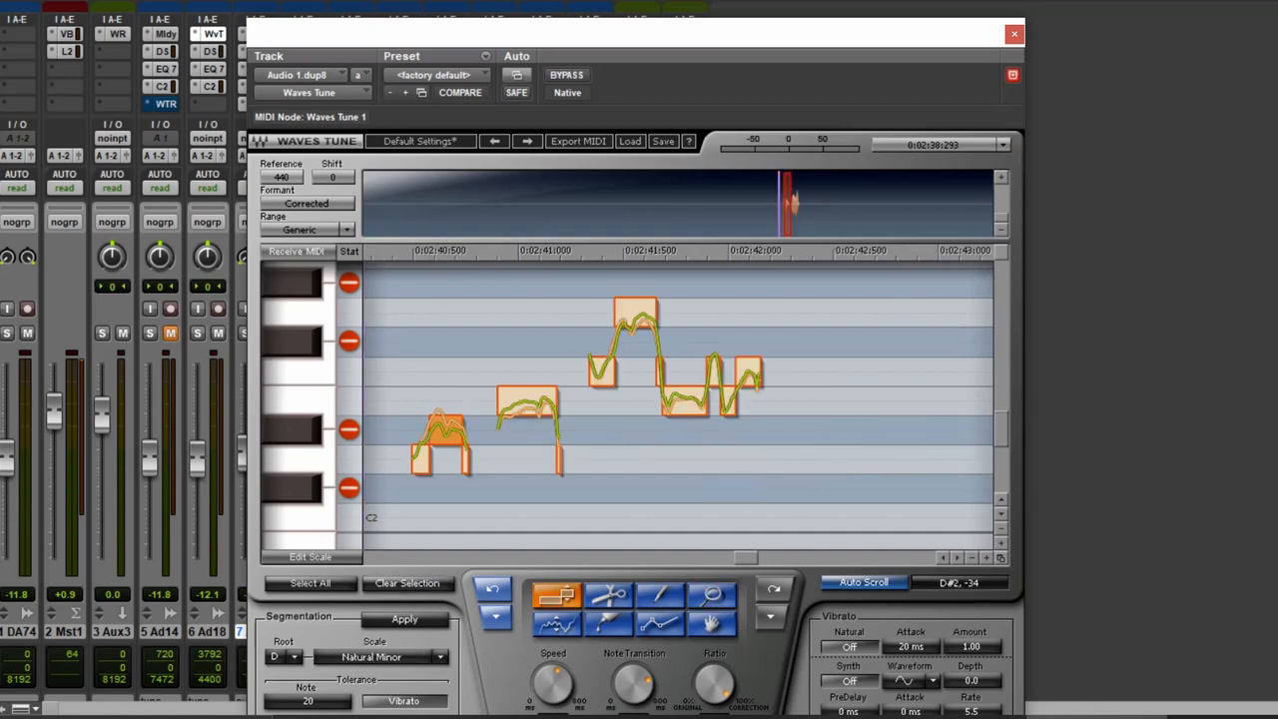
Step: Redraw correction curves with the Pencil and Line tools, then bring up the tool menu
{"action": "left_click", "coordinate": [660, 596]}
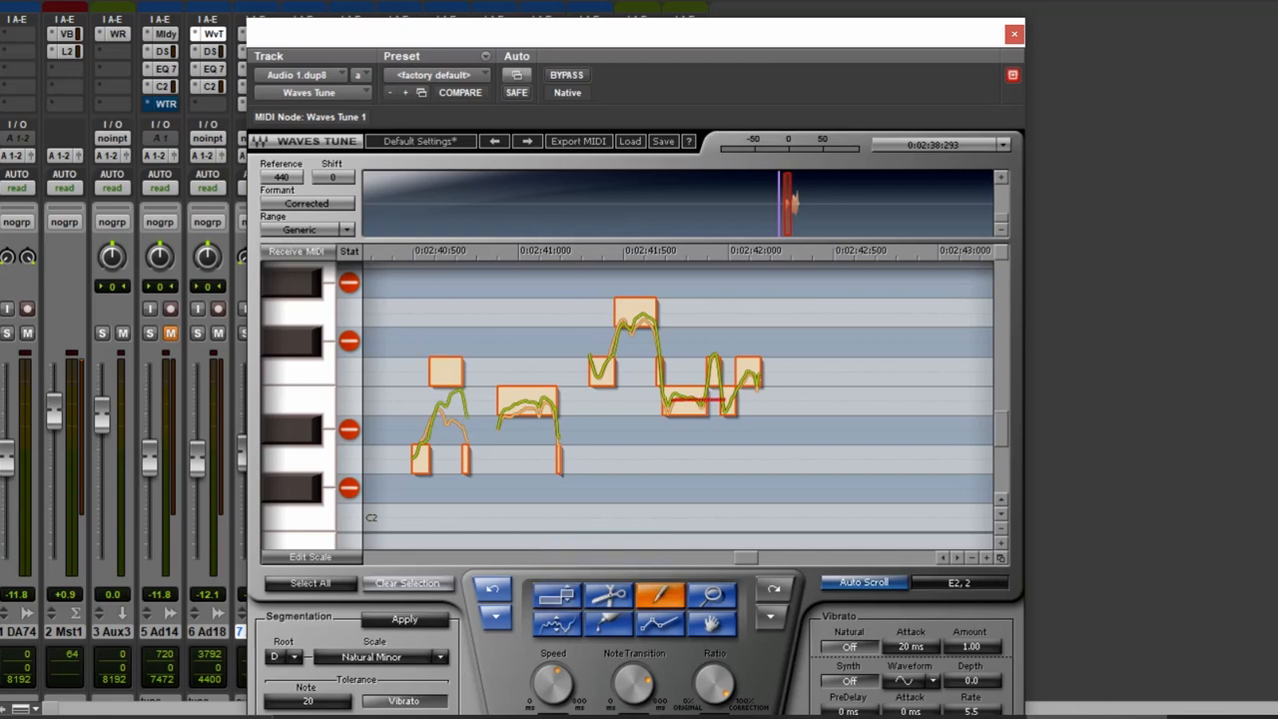
{"action": "left_click", "coordinate": [709, 400]}
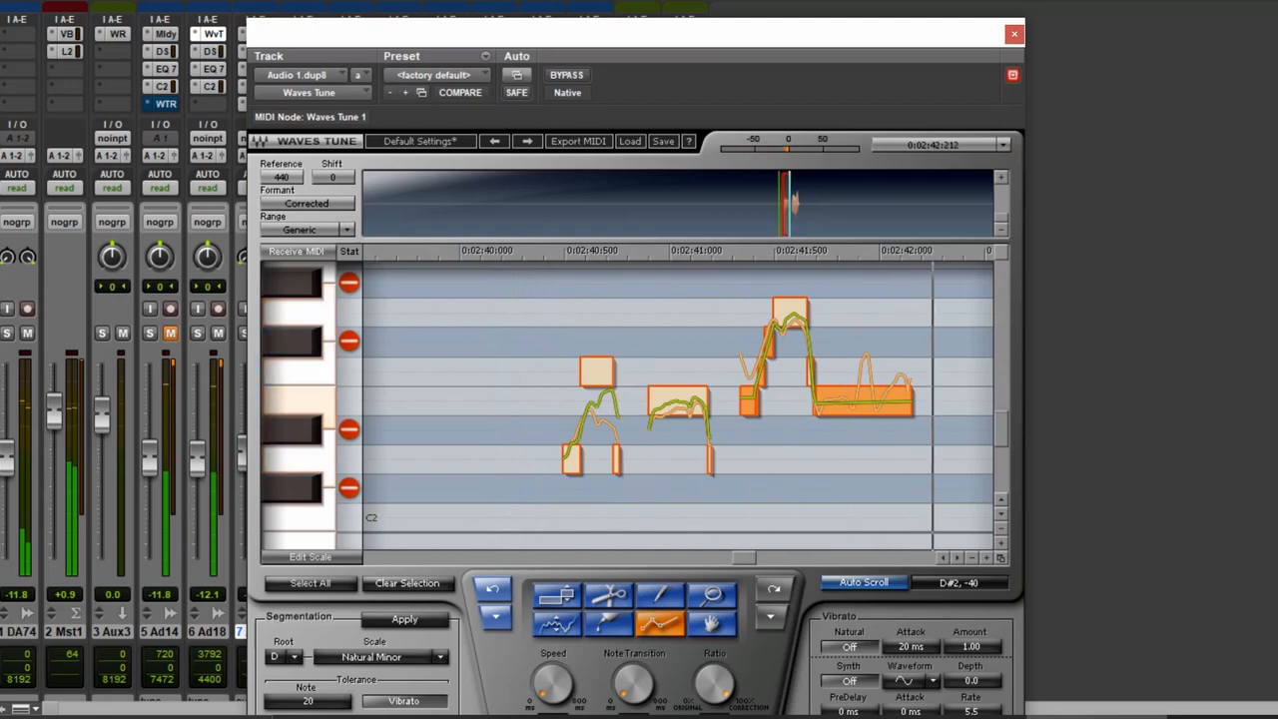
{"action": "left_click", "coordinate": [659, 624]}
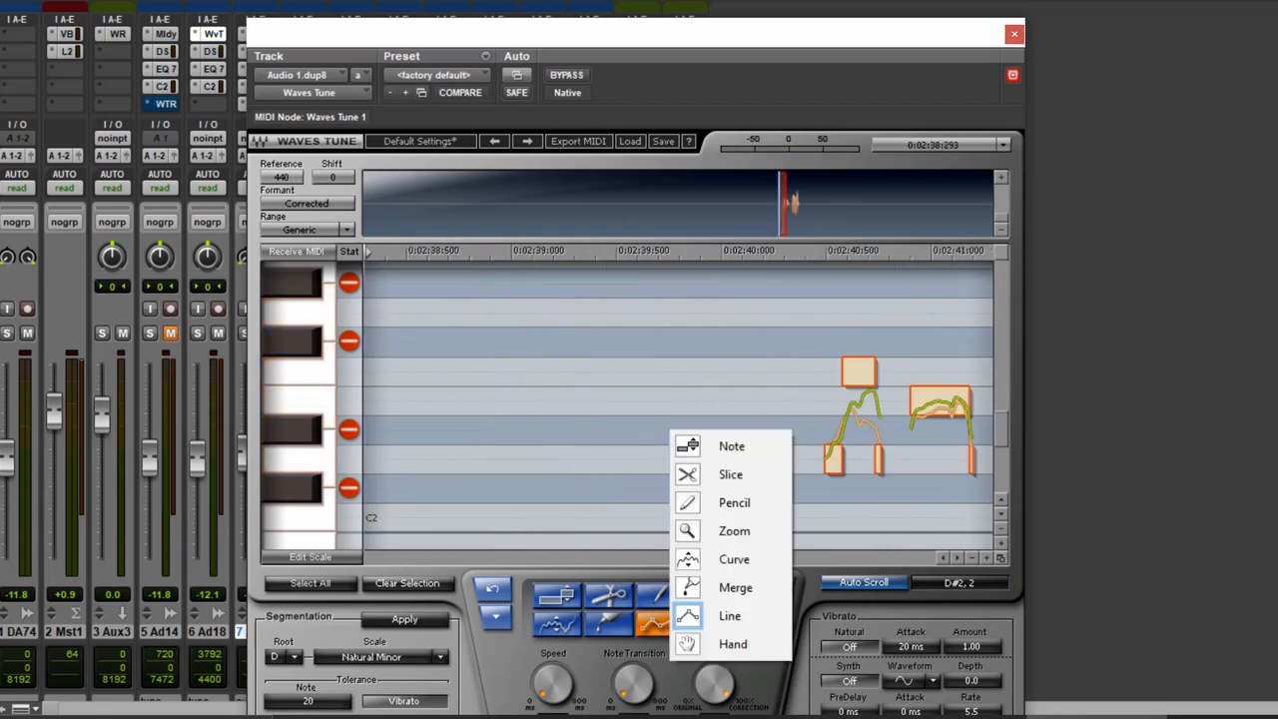